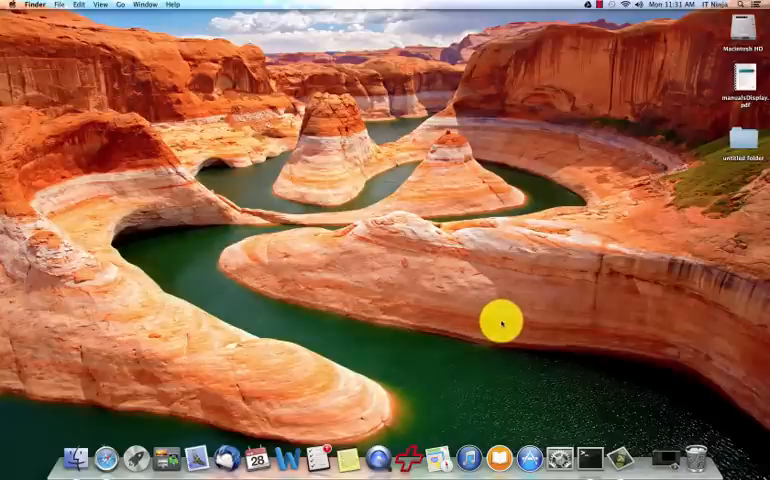
{"action": "mouse_move", "coordinate": [509, 315]}
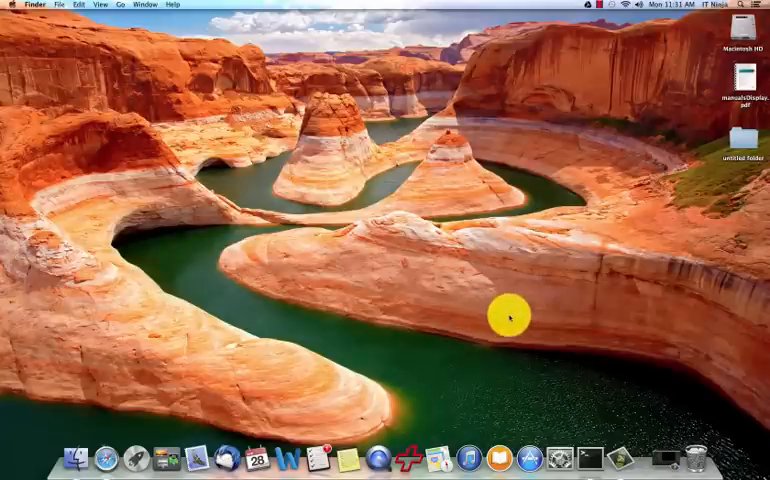
{"action": "mouse_move", "coordinate": [520, 318]}
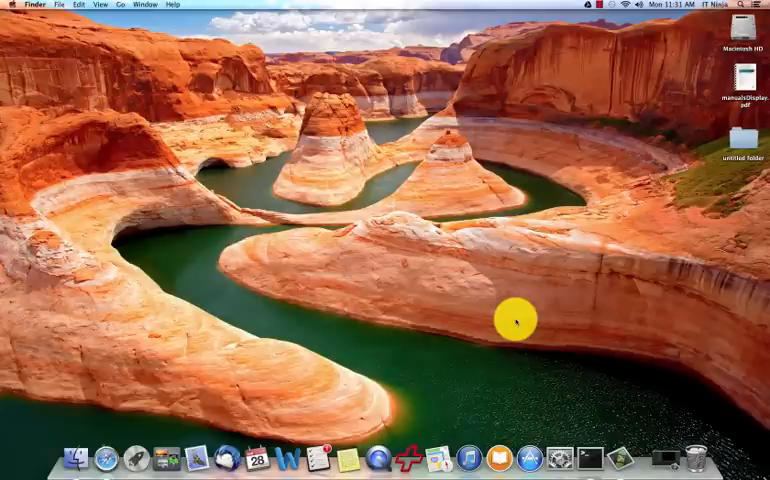
{"action": "mouse_move", "coordinate": [509, 317]}
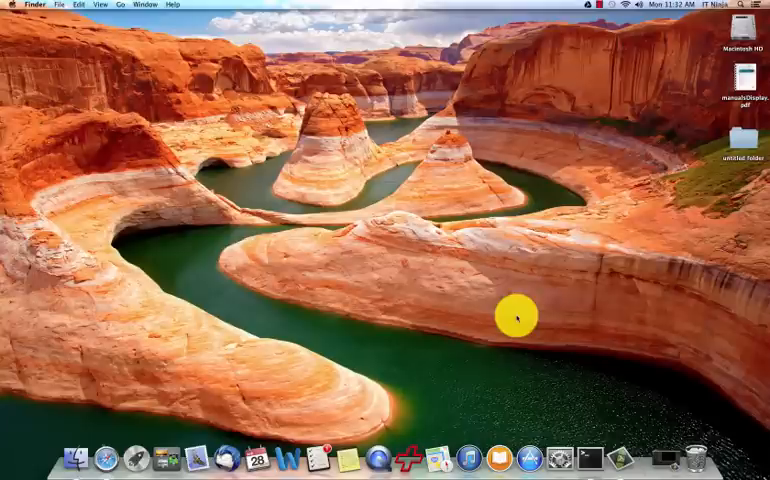
{"action": "mouse_move", "coordinate": [524, 318]}
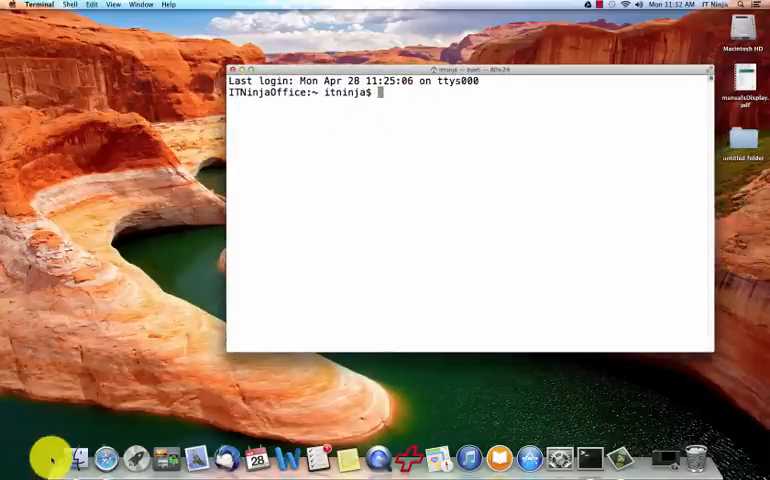
Open a Finder window and run 'defaults write com.apple.finder AppleShowAllFiles TRUE' in Terminal.
{"action": "left_click", "coordinate": [74, 459]}
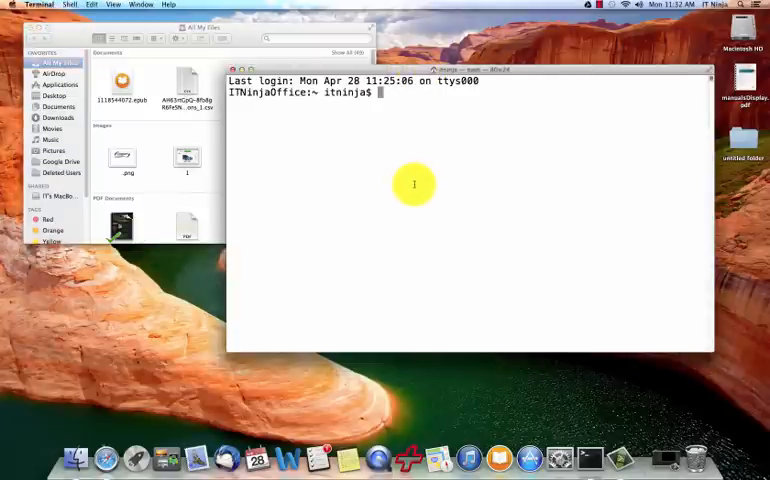
{"action": "type", "text": "defaults write com.apple.finder AppleShowAllFiles TRUE"}
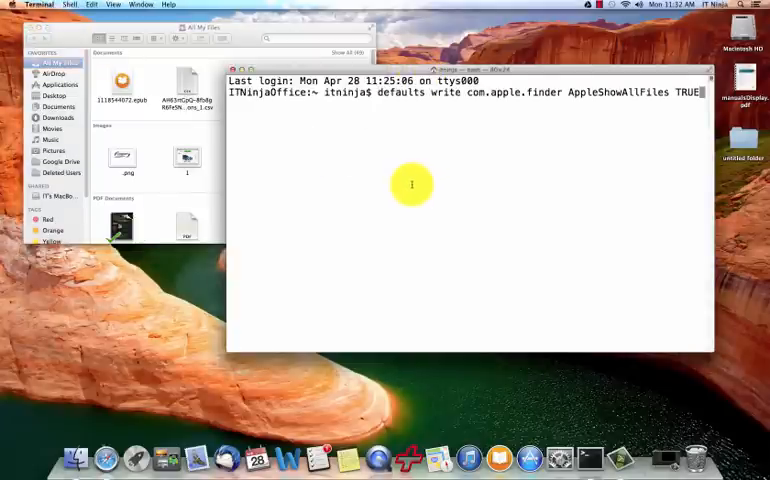
{"action": "mouse_move", "coordinate": [420, 95]}
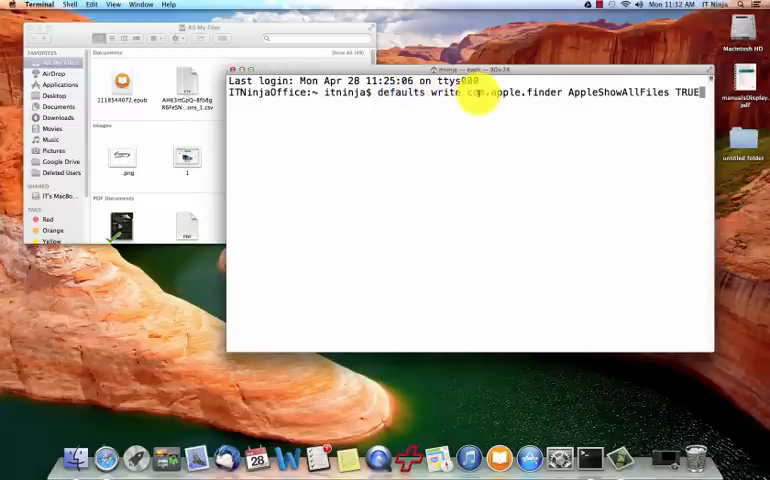
{"action": "mouse_move", "coordinate": [545, 92]}
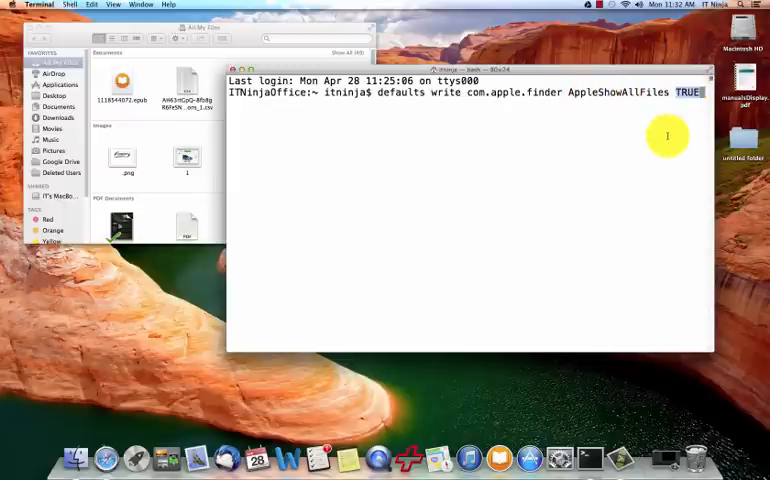
{"action": "mouse_move", "coordinate": [685, 93]}
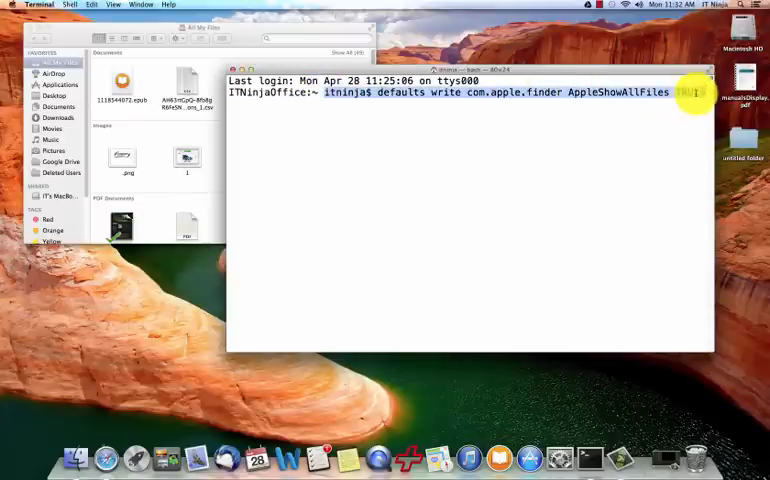
{"action": "type", "text": "TRUE"}
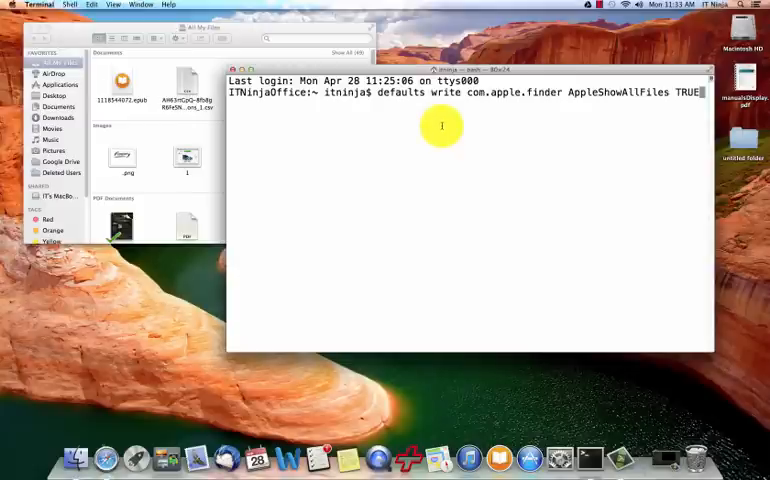
{"action": "mouse_move", "coordinate": [395, 92]}
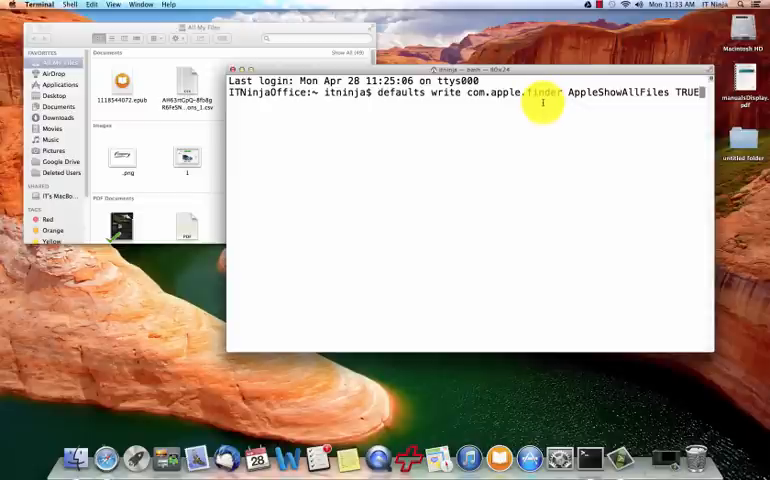
{"action": "key", "text": "Return"}
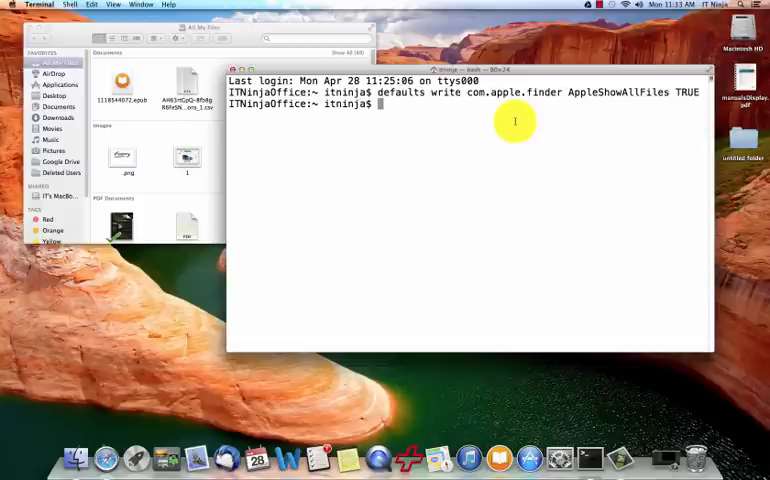
{"action": "mouse_move", "coordinate": [530, 114]}
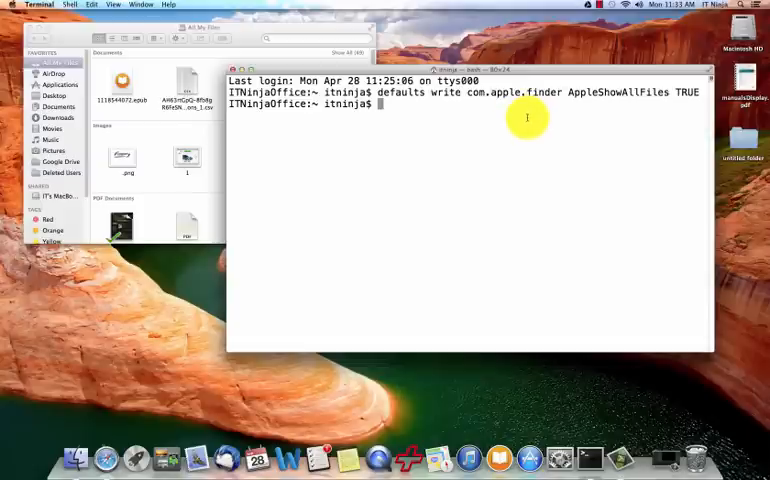
Run 'killall Finder' to relaunch Finder and reveal hidden files like .DS_Store.
{"action": "type", "text": "kill"}
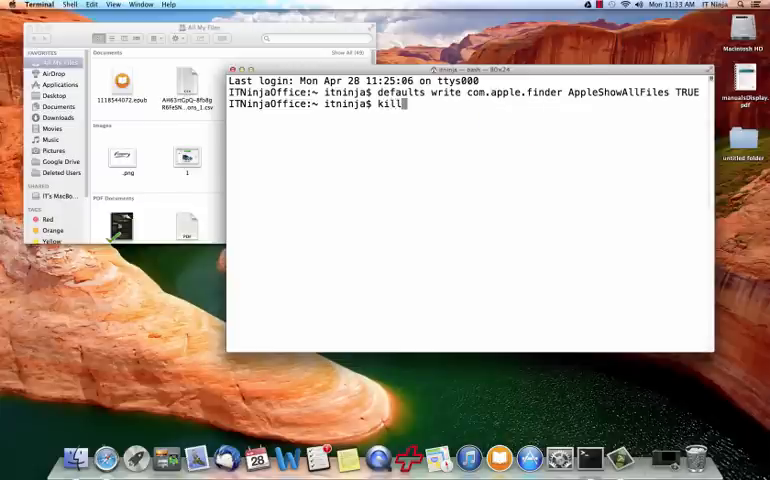
{"action": "type", "text": "all"}
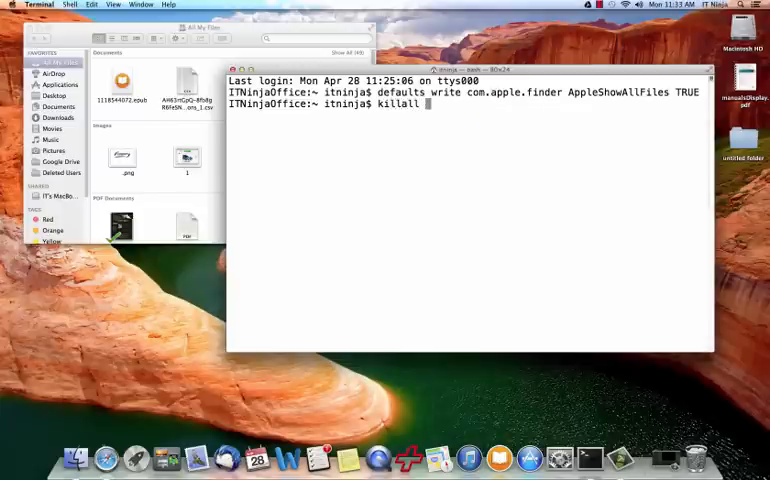
{"action": "type", "text": "Finder"}
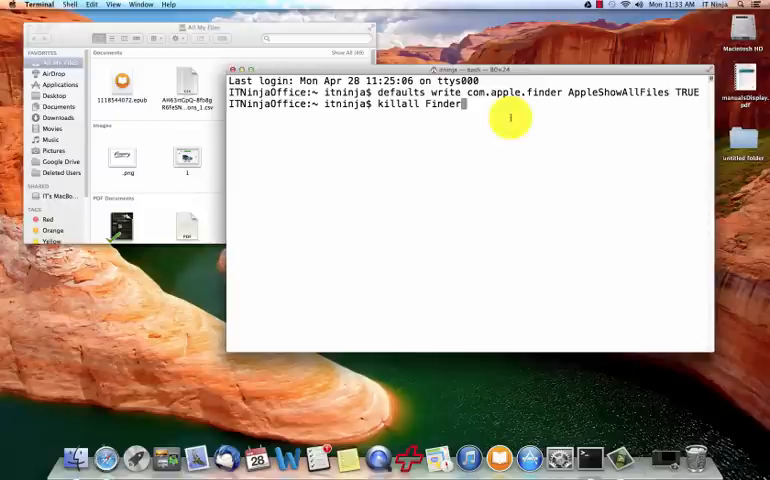
{"action": "mouse_move", "coordinate": [723, 187]}
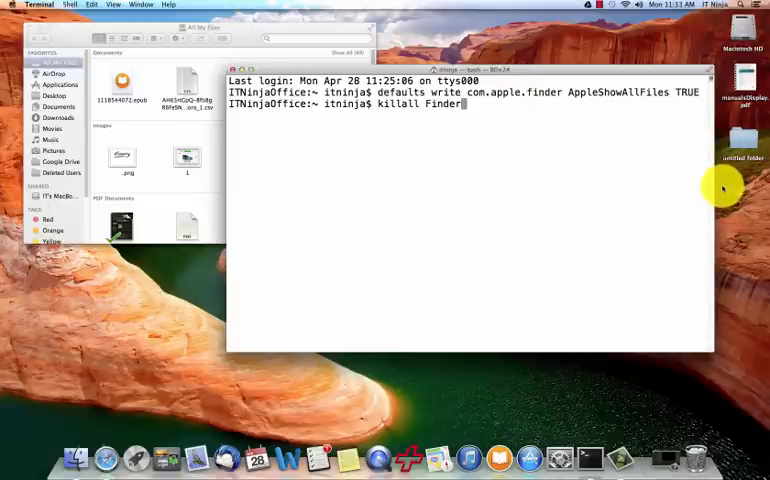
{"action": "mouse_move", "coordinate": [740, 200]}
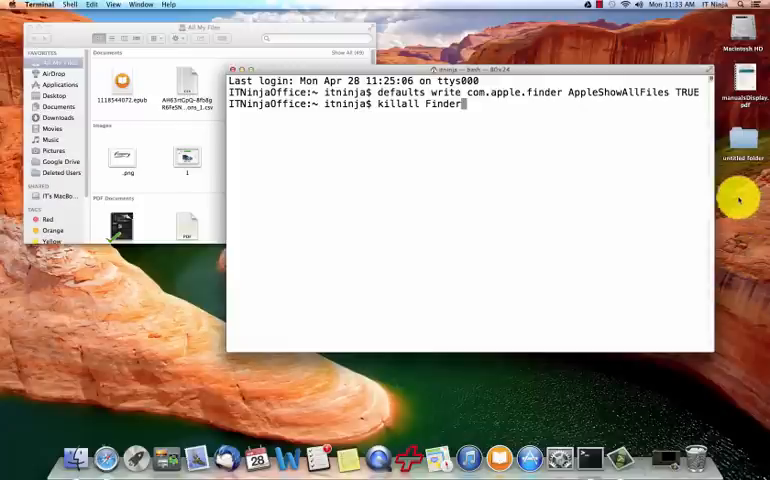
{"action": "mouse_move", "coordinate": [597, 171]}
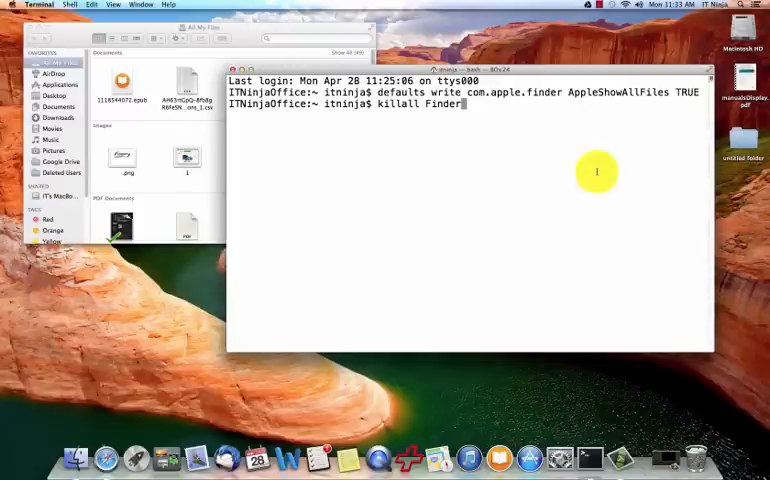
{"action": "mouse_move", "coordinate": [487, 92]}
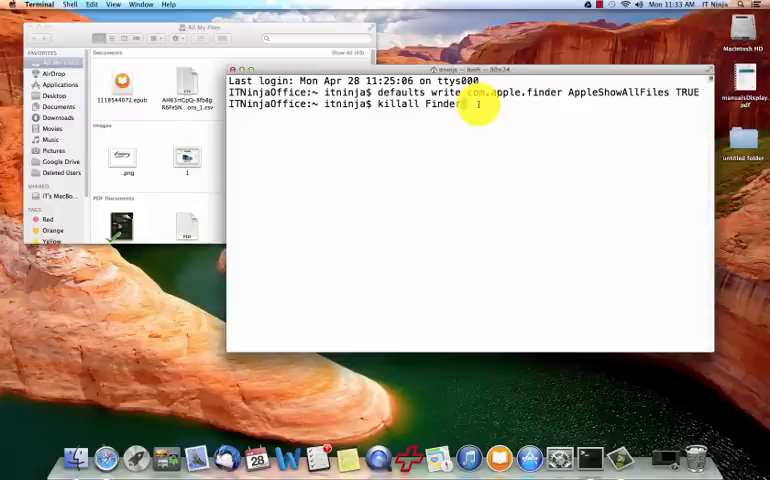
{"action": "key", "text": "Return"}
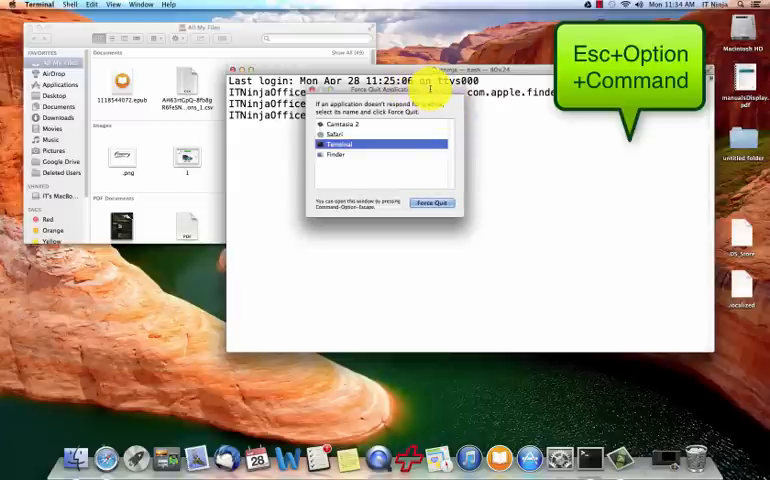
Select Finder in the Force Quit Applications list, then bring Finder to the front.
{"action": "left_click", "coordinate": [335, 154]}
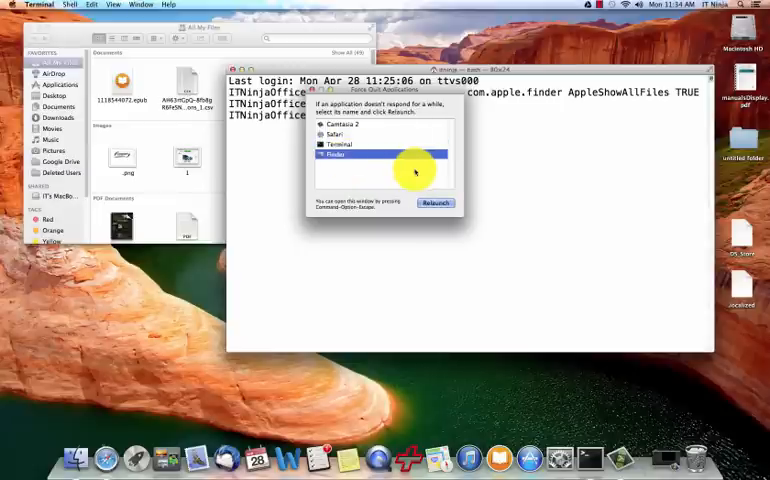
{"action": "mouse_move", "coordinate": [438, 205]}
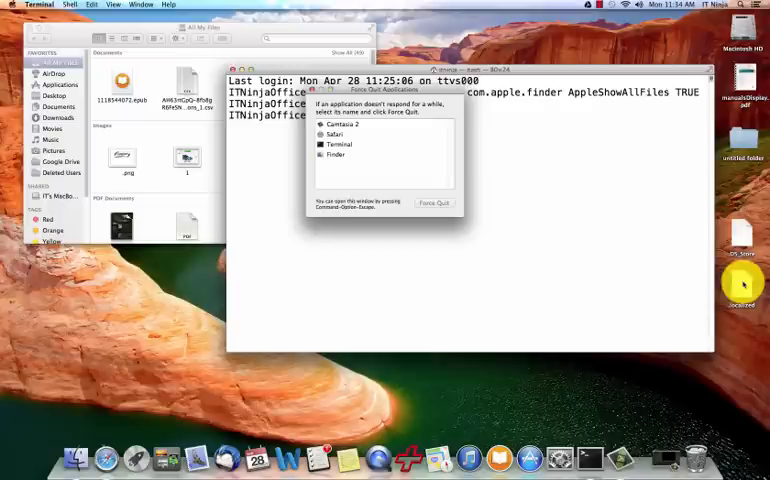
{"action": "left_click", "coordinate": [434, 202]}
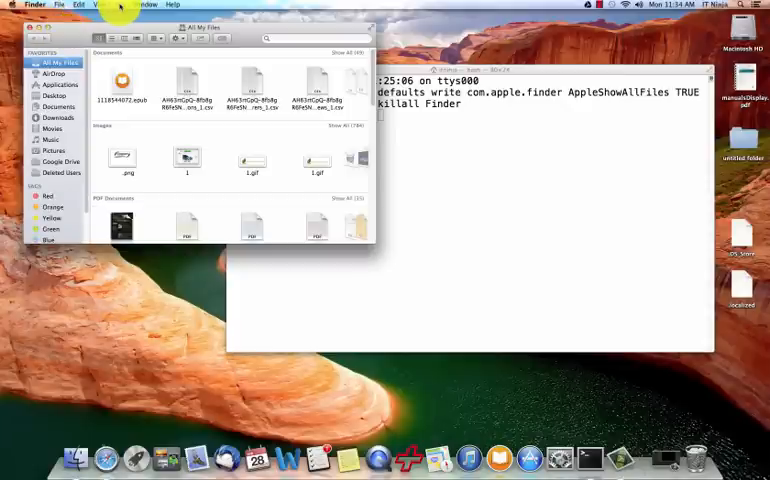
Go to ~/Library, open Application Support, and type 'killall Finder' in Terminal.
{"action": "left_click", "coordinate": [120, 5]}
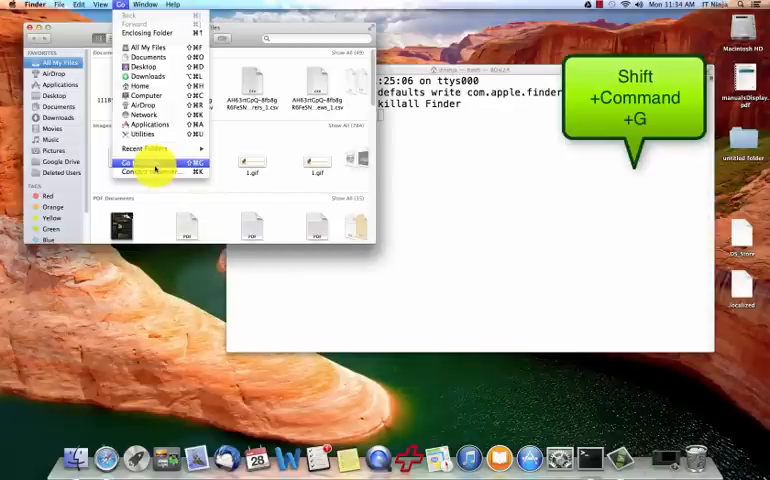
{"action": "left_click", "coordinate": [138, 163]}
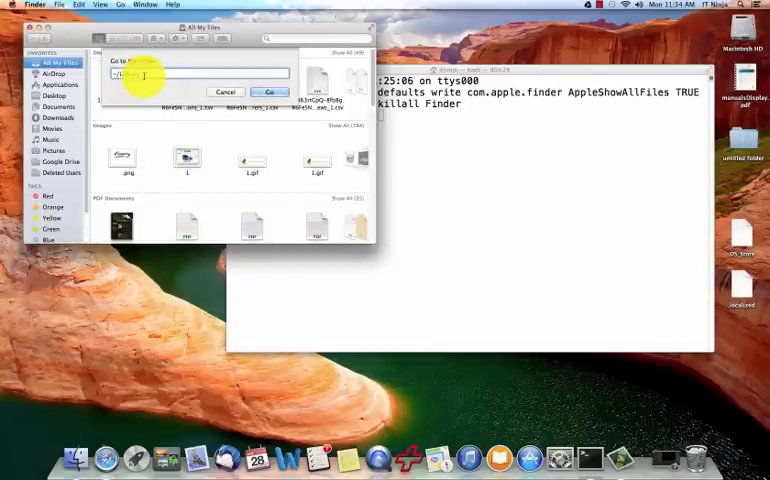
{"action": "left_click", "coordinate": [269, 91]}
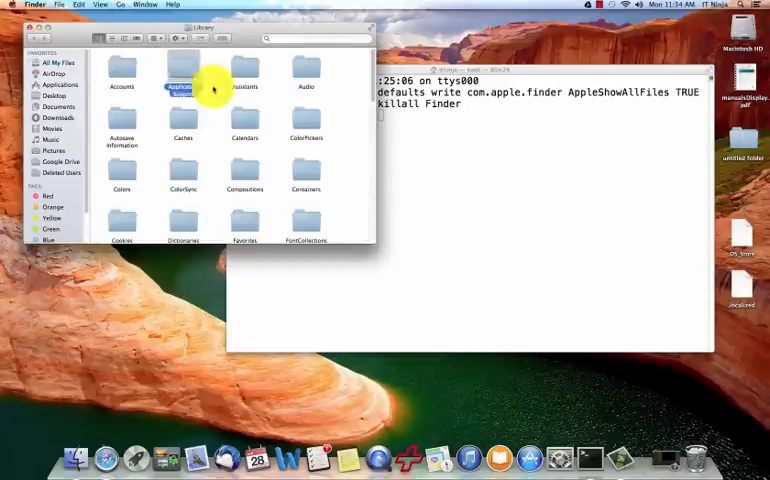
{"action": "double_click", "coordinate": [183, 72]}
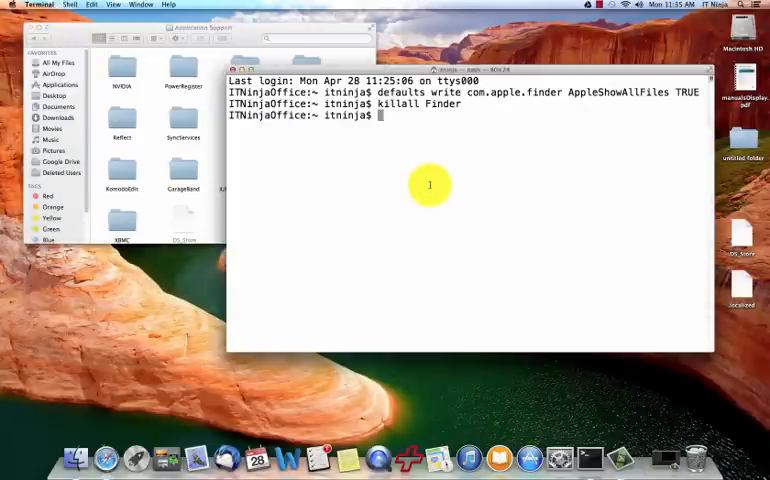
{"action": "type", "text": "killall Finder"}
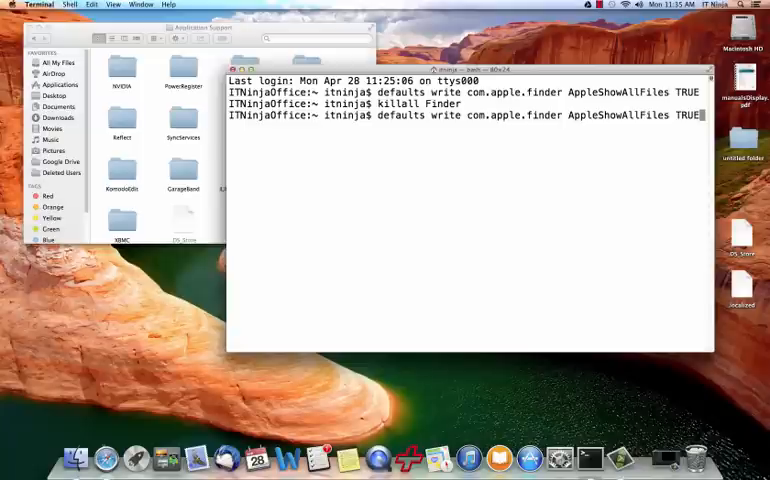
Run the defaults write command with AppleShowAllFiles FALSE, then run 'killall Finder'.
{"action": "key", "text": "backspace"}
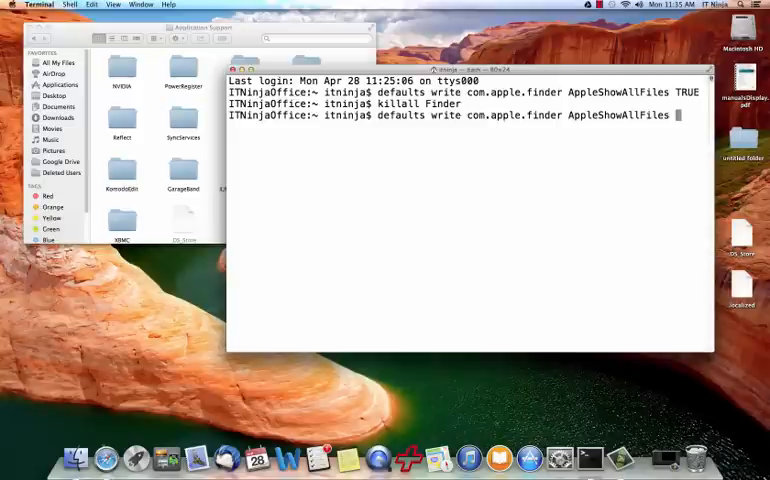
{"action": "type", "text": "FALSE"}
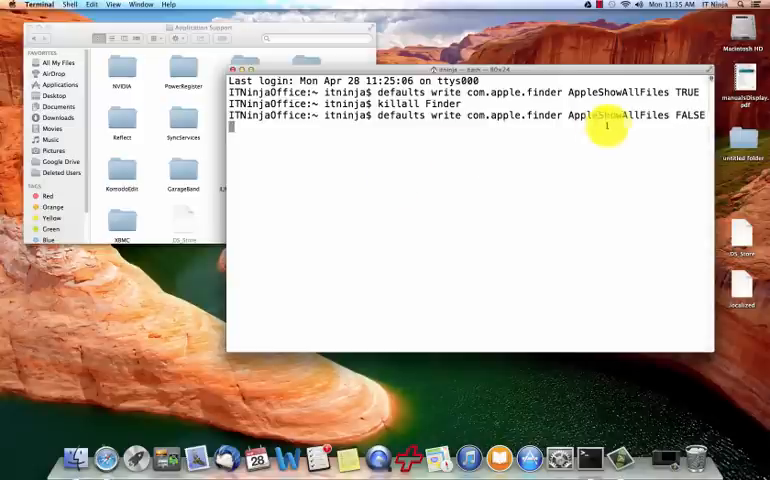
{"action": "key", "text": "Return"}
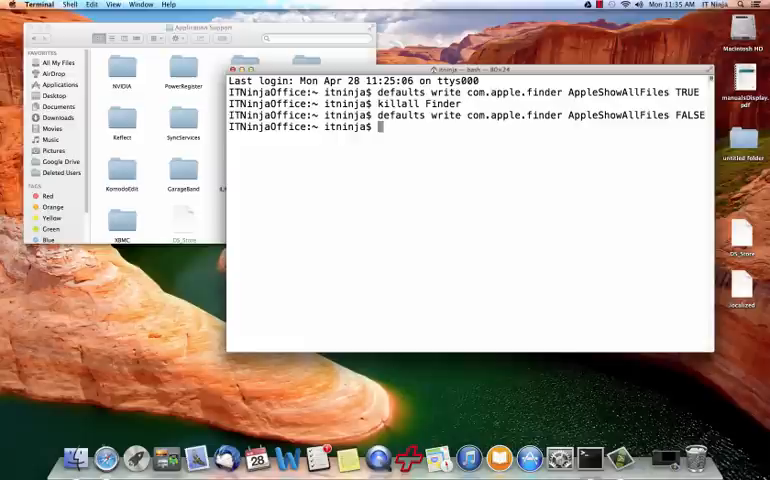
{"action": "type", "text": "killall Finder"}
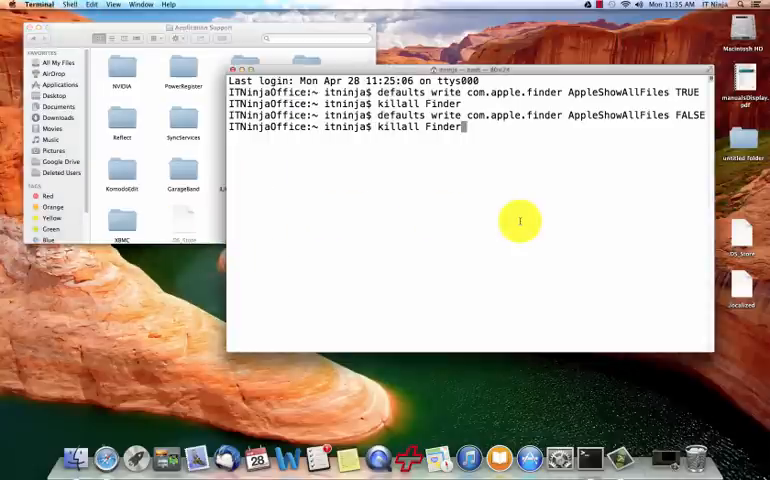
{"action": "key", "text": "Return"}
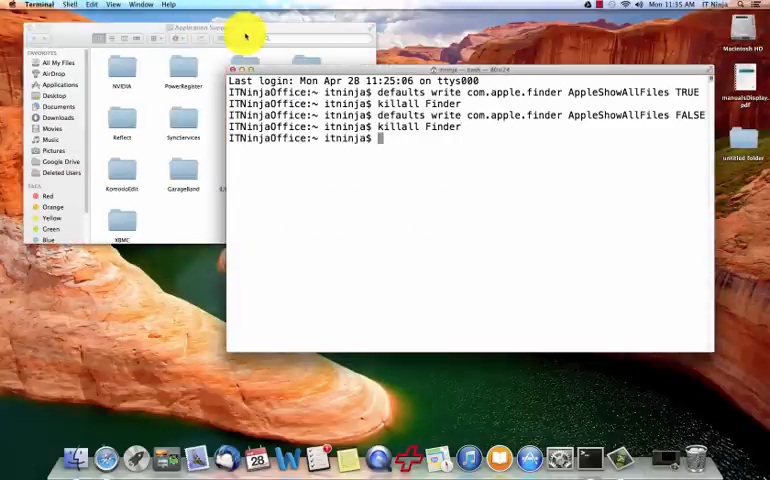
{"action": "mouse_move", "coordinate": [503, 240]}
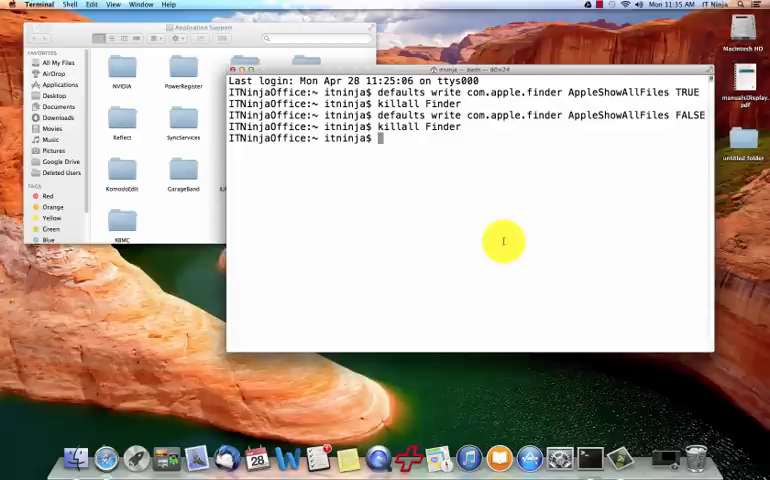